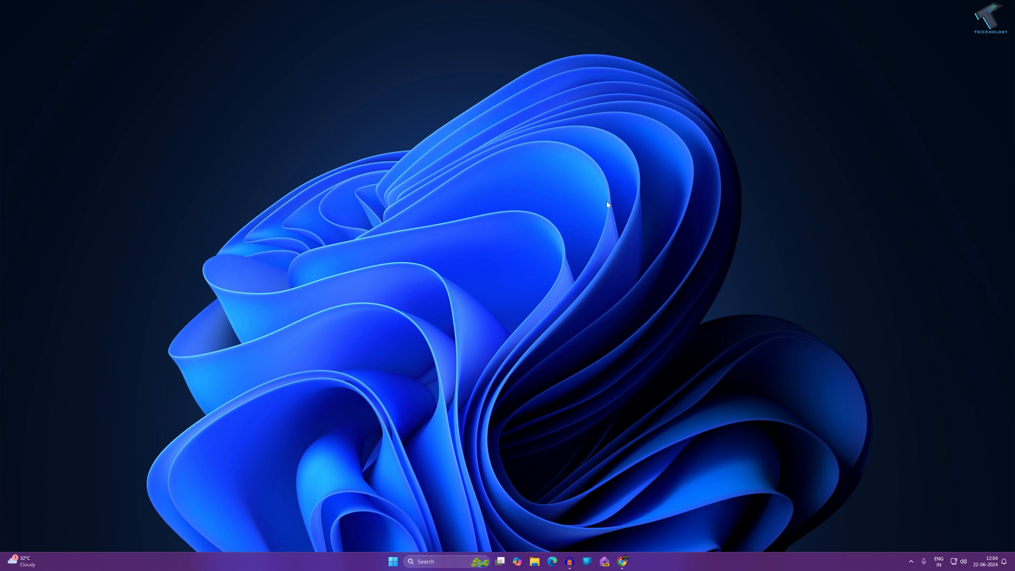
mouse_move(401, 530)
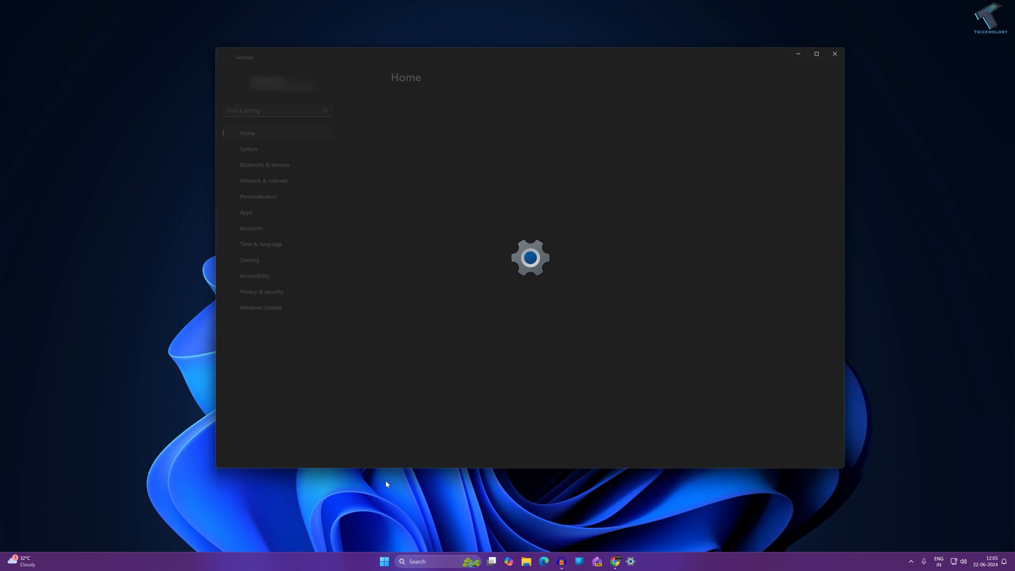
Go to the System page in the Settings app
click(248, 149)
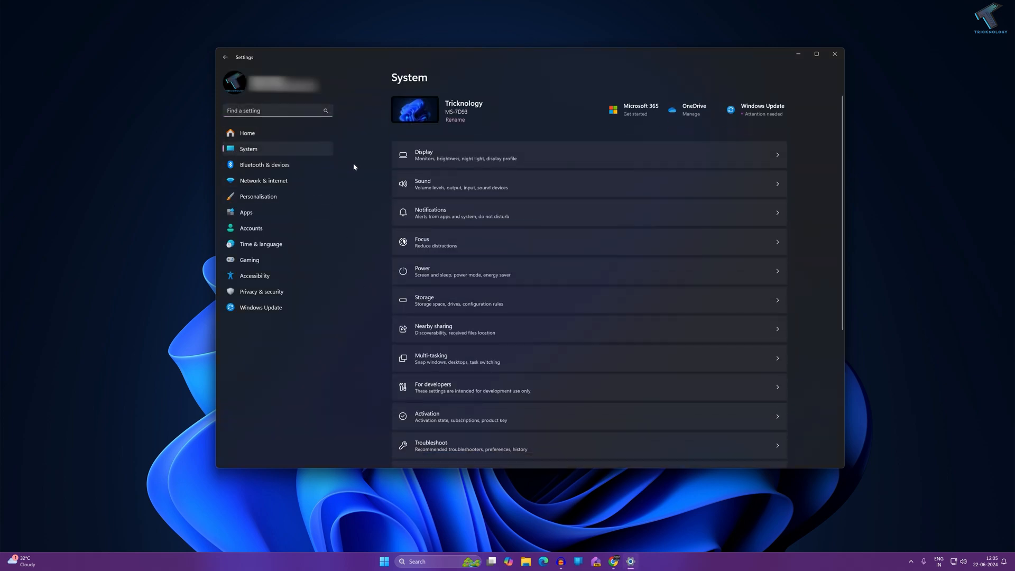
mouse_move(425, 188)
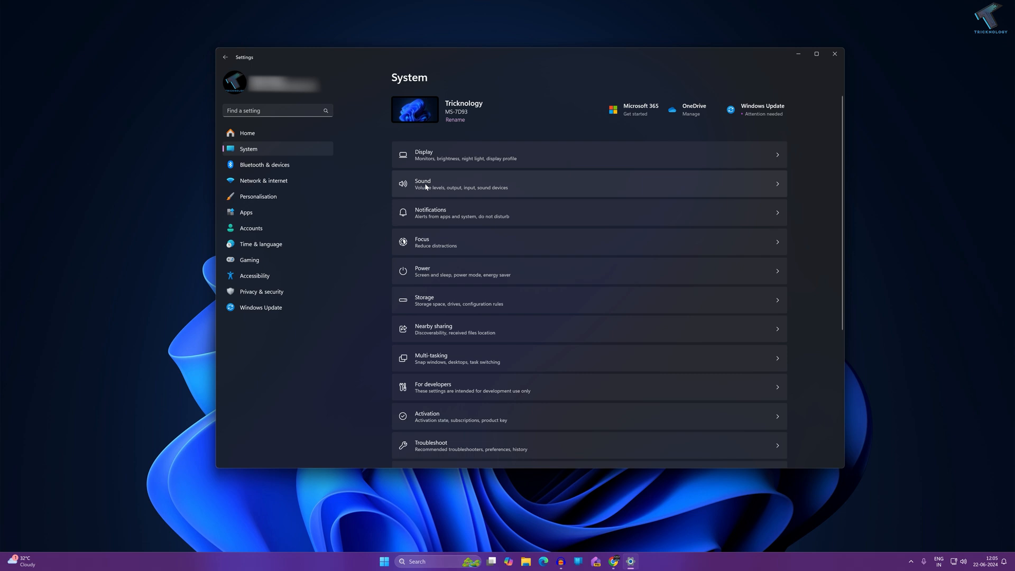
Open Sound settings and scroll the output devices, showing VoiceMeeter Aux Input as default
click(425, 184)
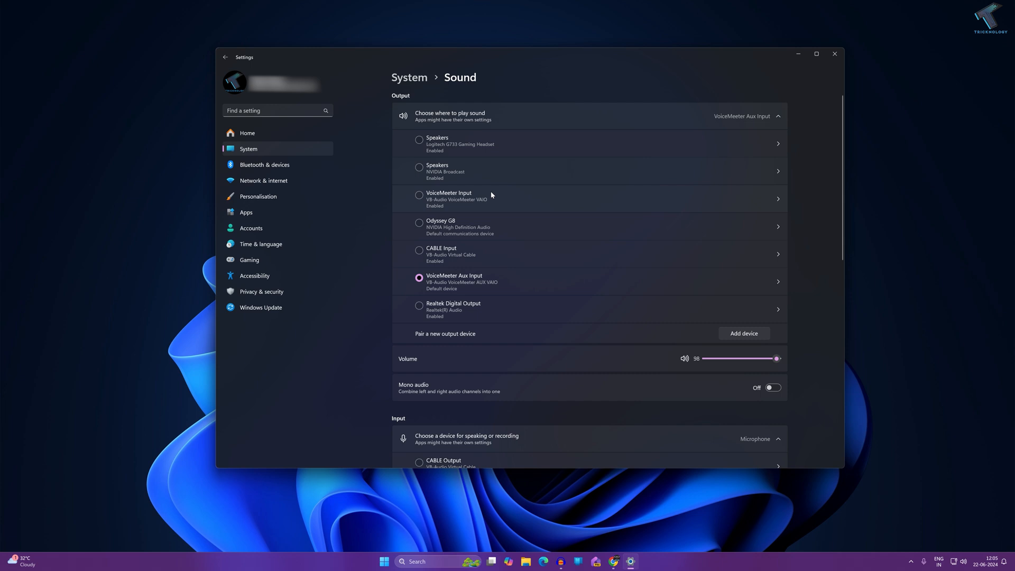
mouse_move(452, 233)
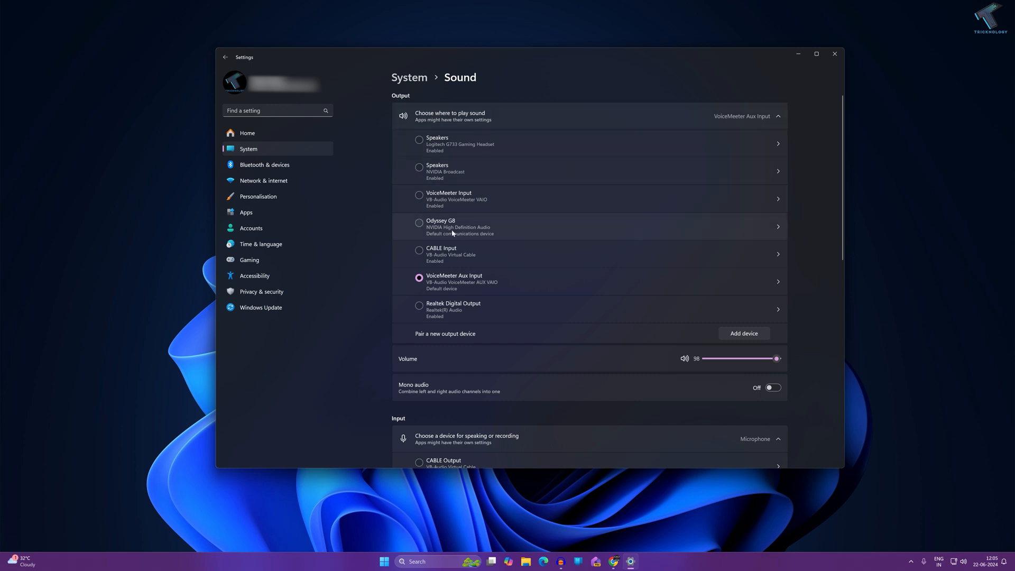
scroll(down, 3)
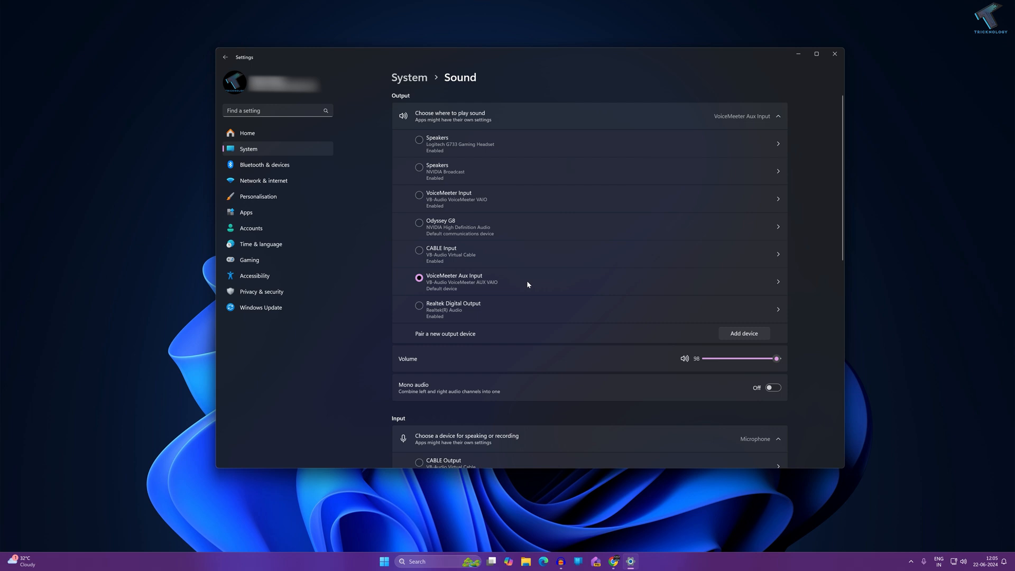
mouse_move(615, 199)
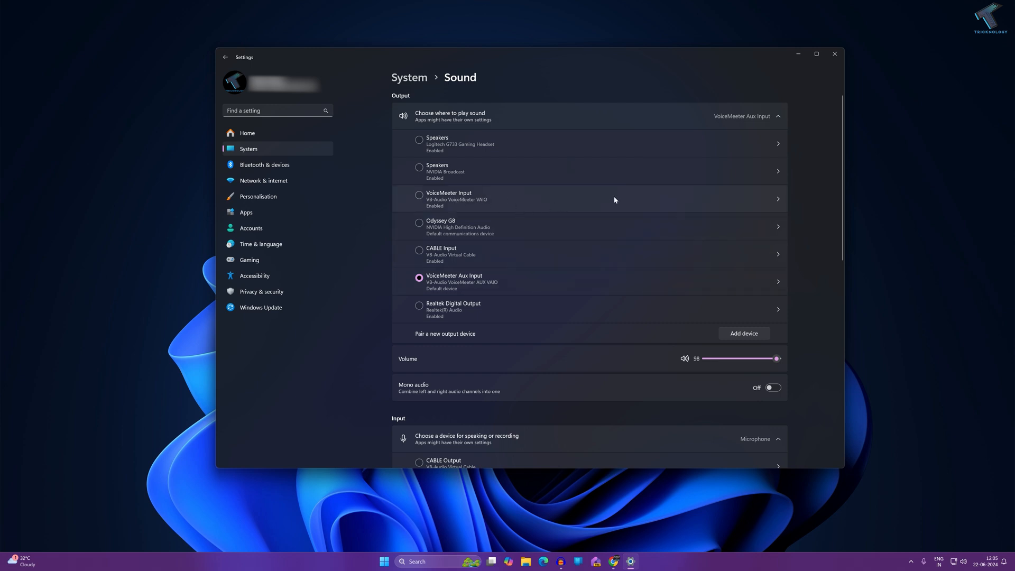
mouse_move(777, 205)
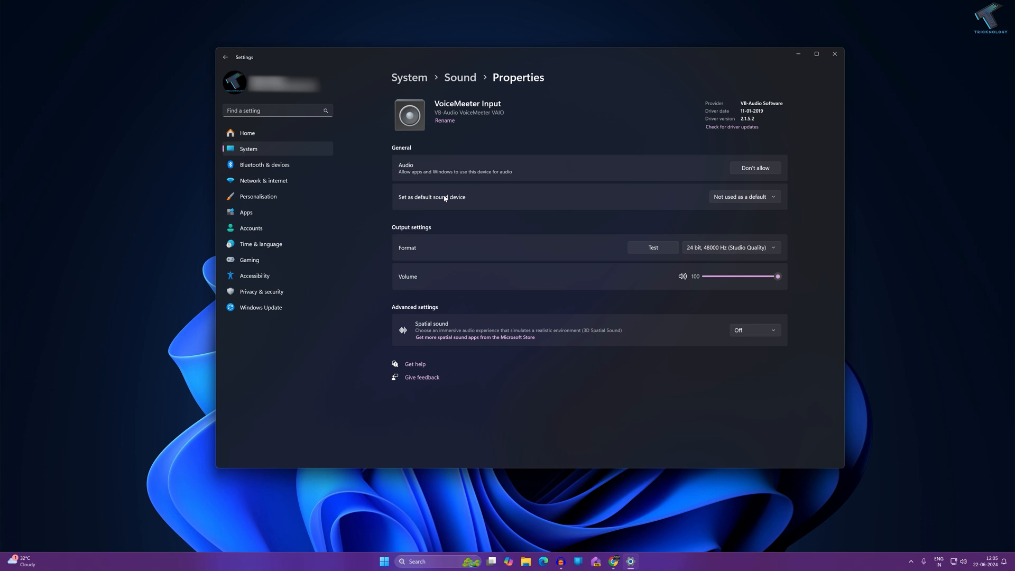
mouse_move(432, 205)
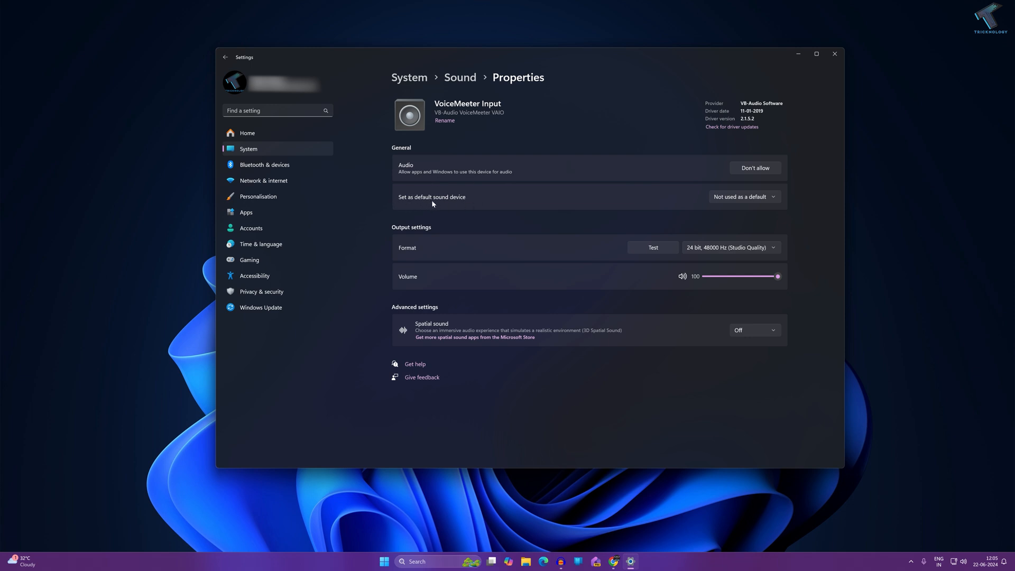
View the 'Set as default sound device' options, then close Settings
click(744, 197)
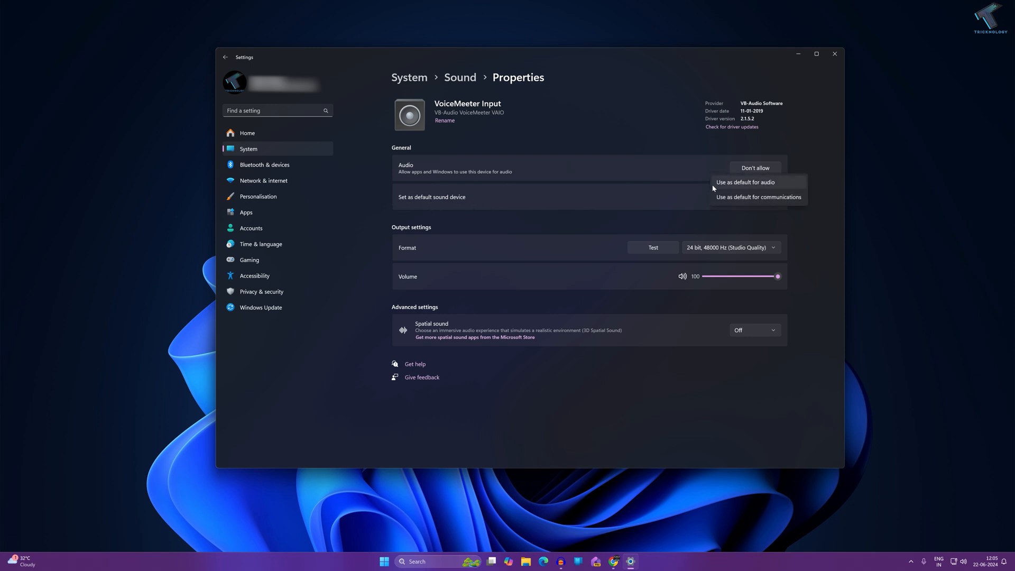
mouse_move(755, 188)
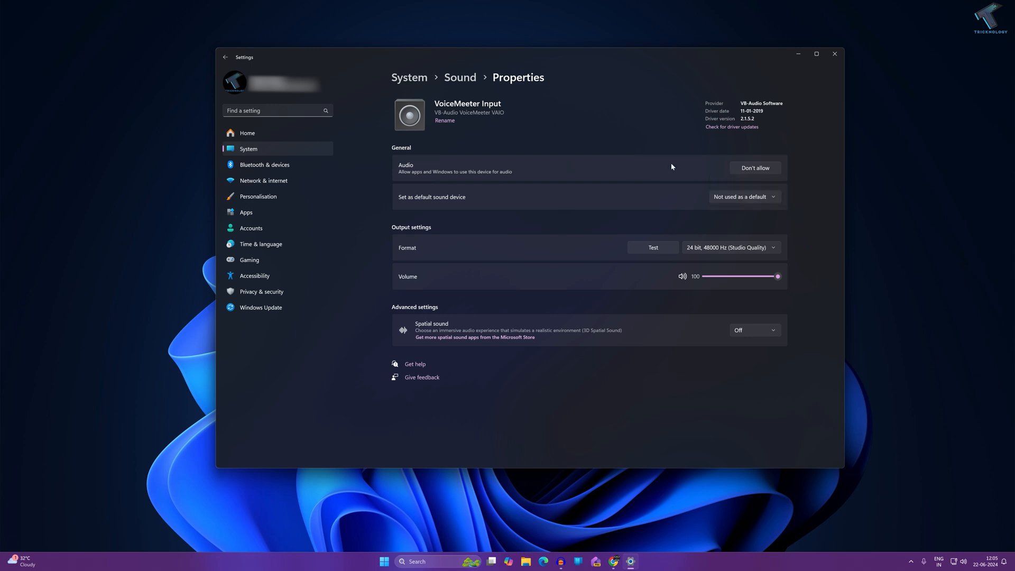
mouse_move(458, 82)
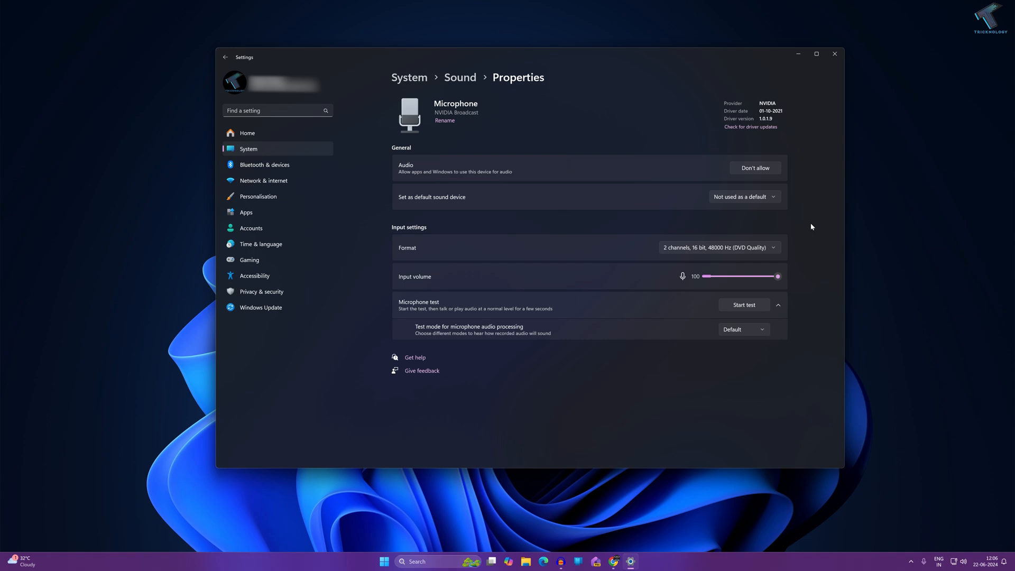
click(834, 54)
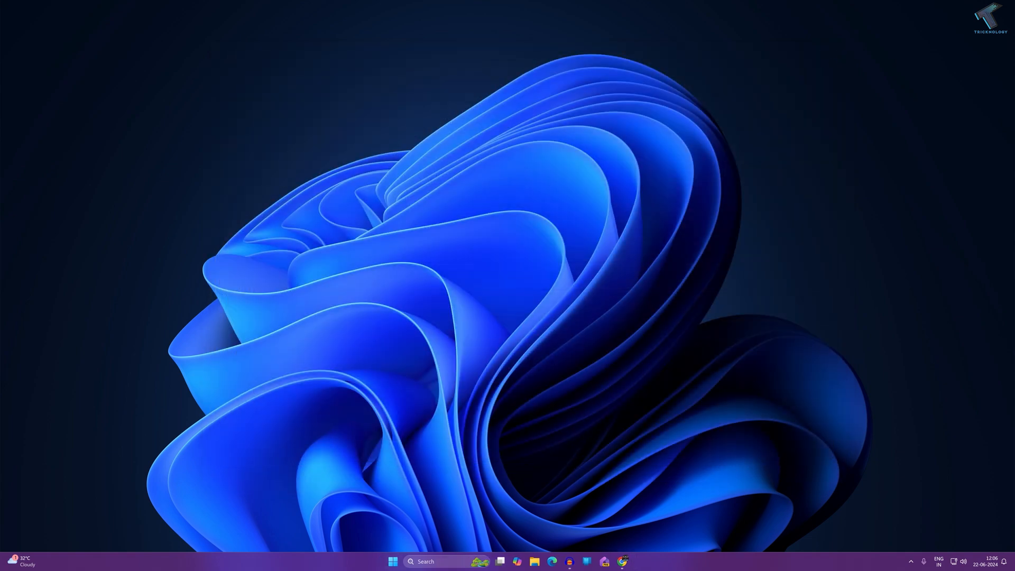
Launch mmsys.cpl from the Start menu to open the classic Sound dialog
click(393, 562)
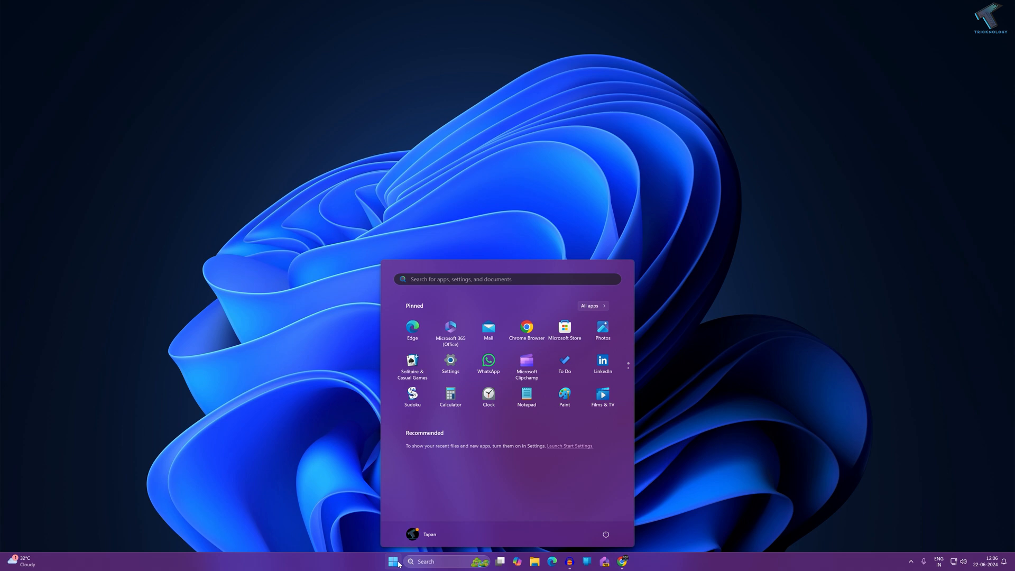
text(mmsys.cpl)
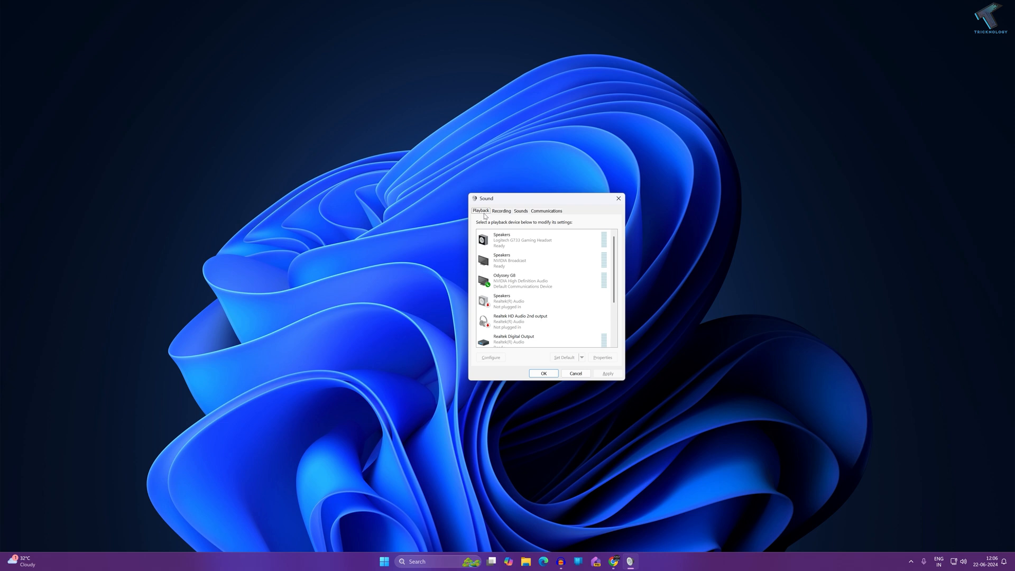
Check the Logitech G733 Speakers options on Playback, then switch to Recording
click(532, 280)
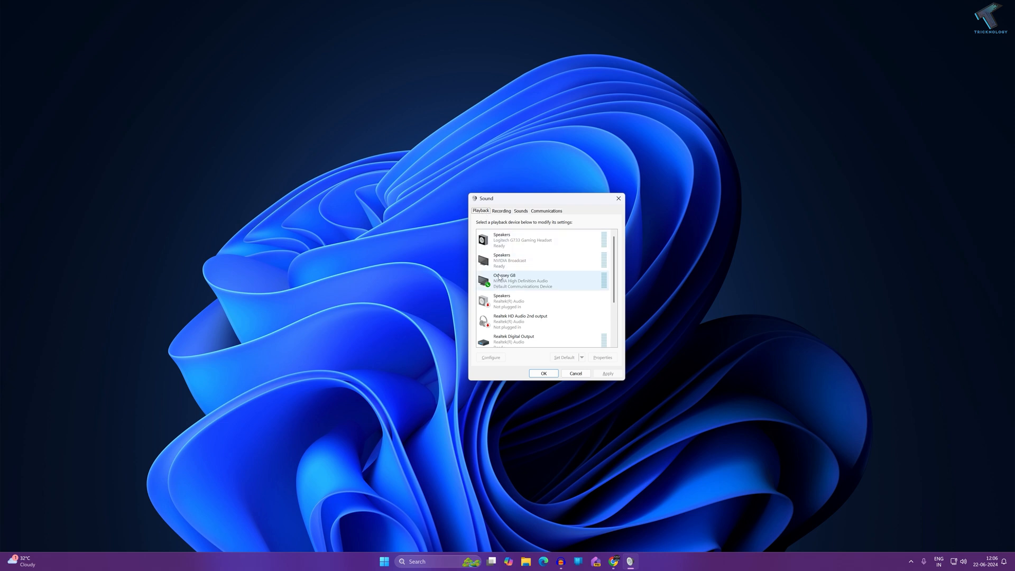
click(511, 260)
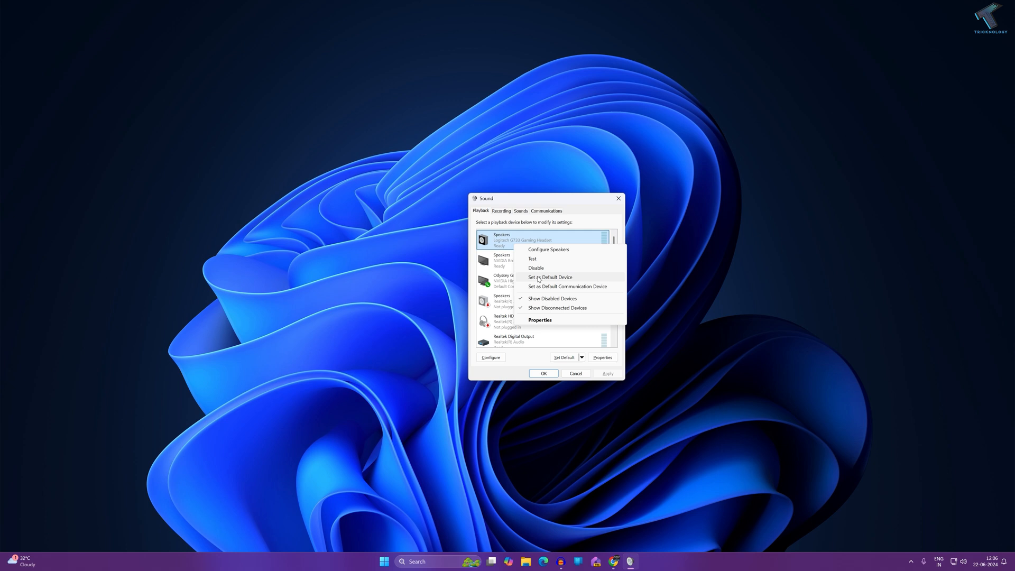
mouse_move(504, 220)
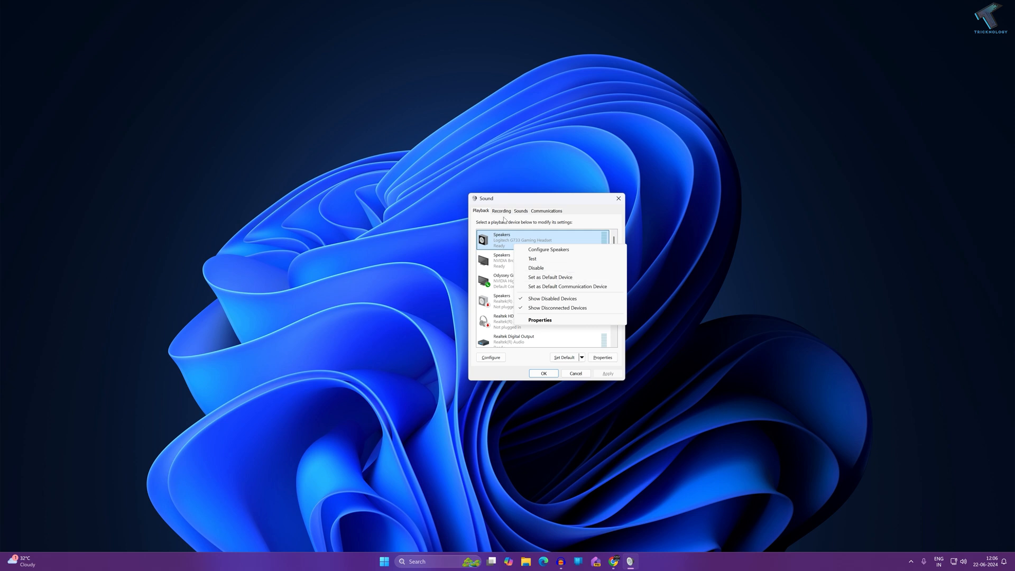
click(501, 210)
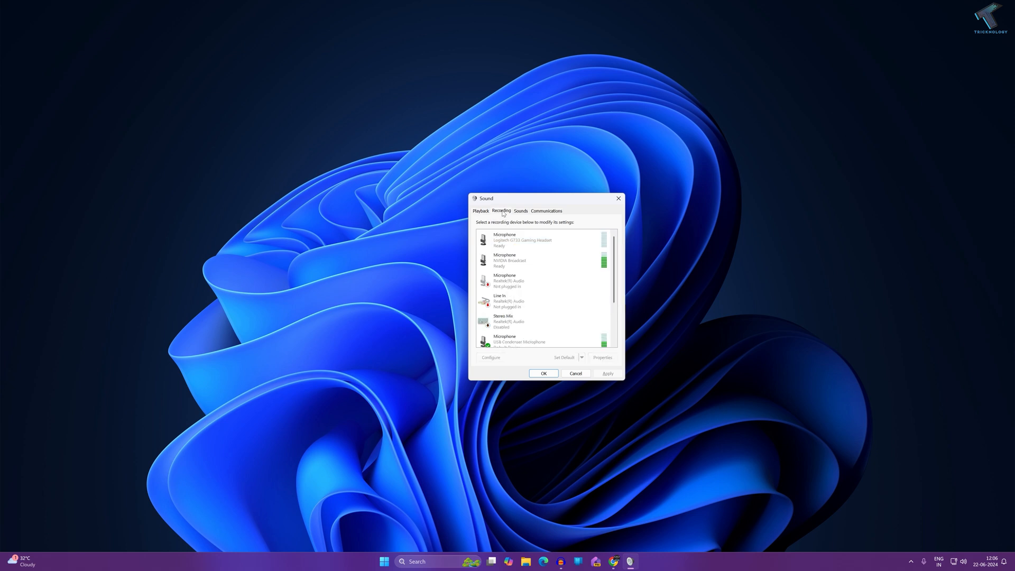
Bring up the NVIDIA Broadcast Microphone's options, including Set as Default Device
click(516, 261)
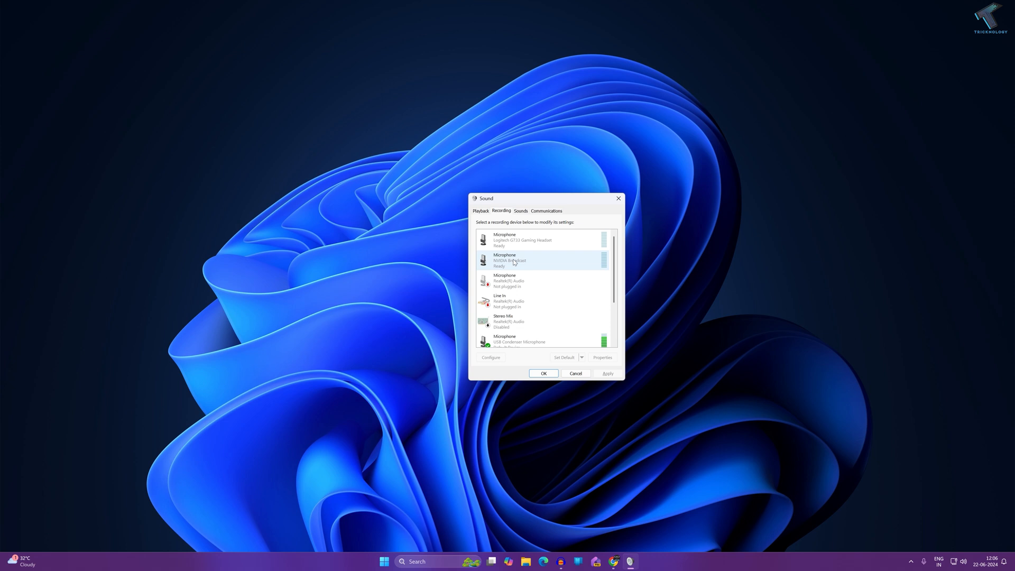
right_click(517, 260)
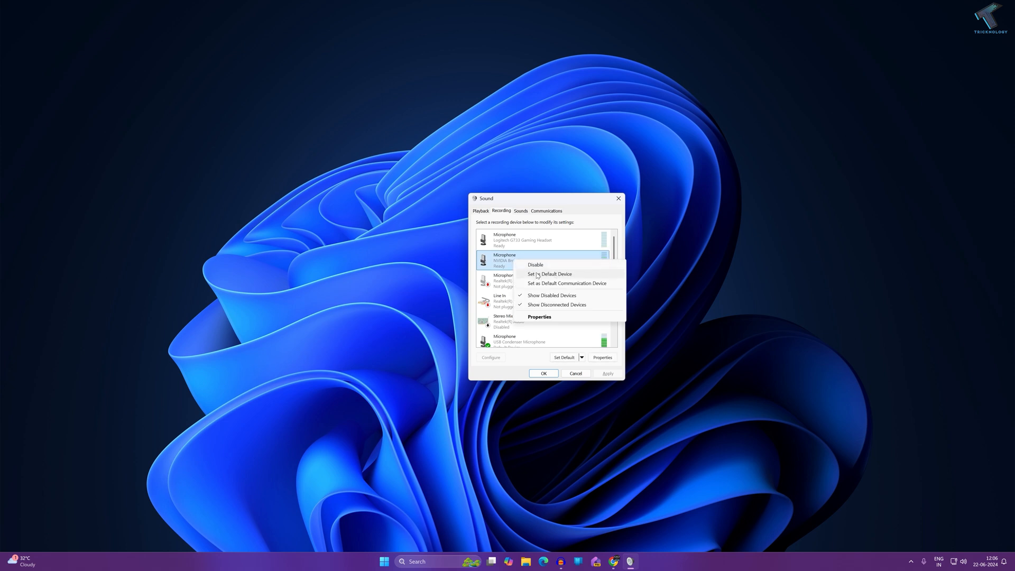